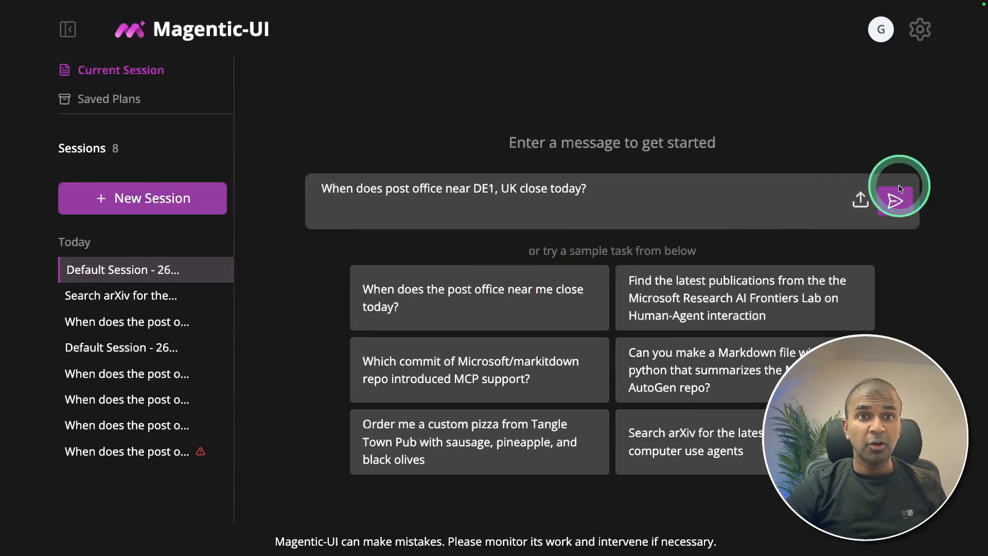
Step: Send the DE1 post office closing-time question, accept the plan, and watch the Bing search
click(896, 199)
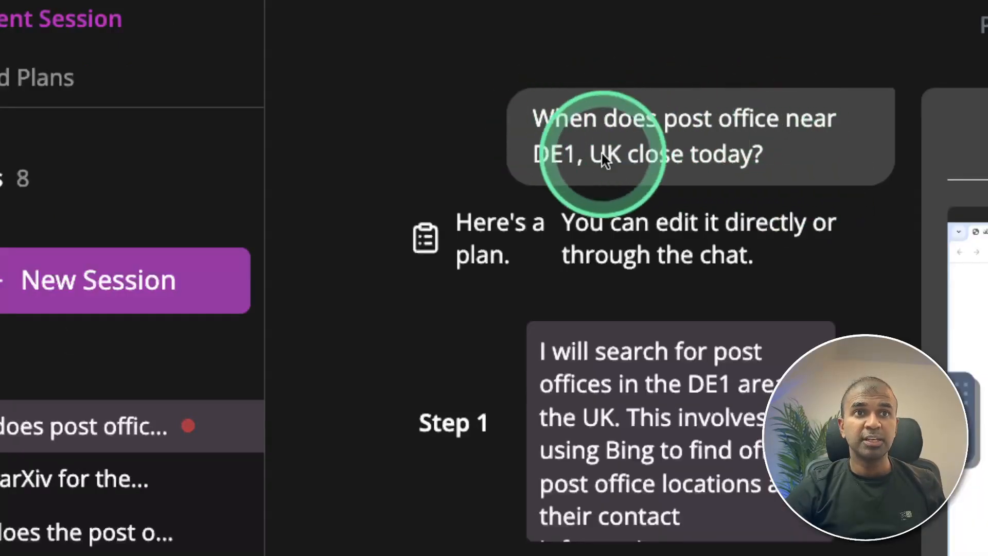
mouse_move(804, 268)
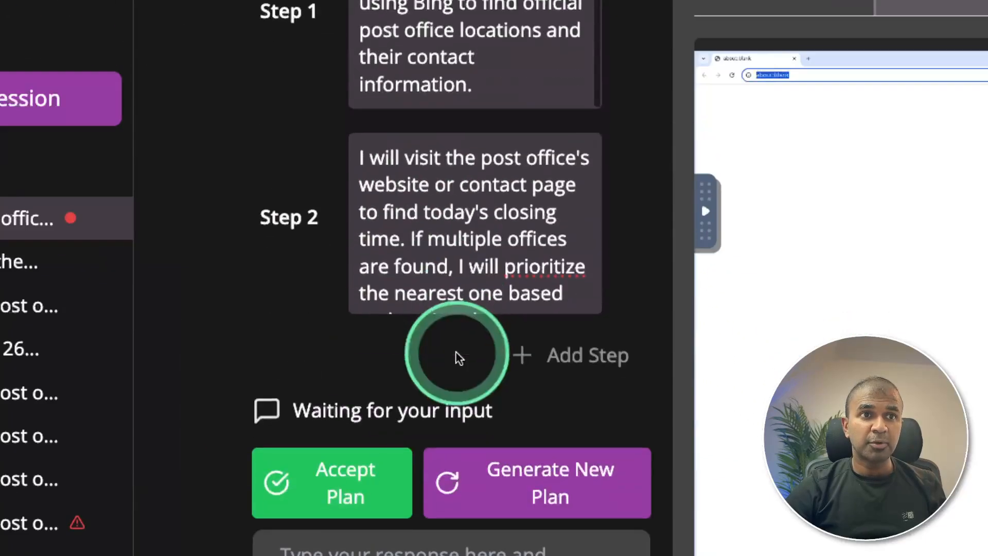
click(332, 481)
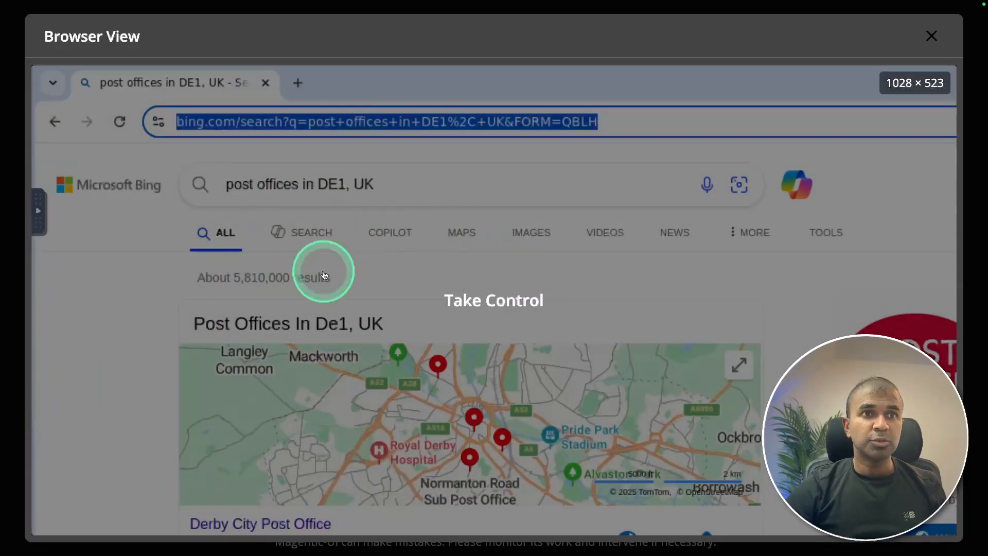
click(931, 36)
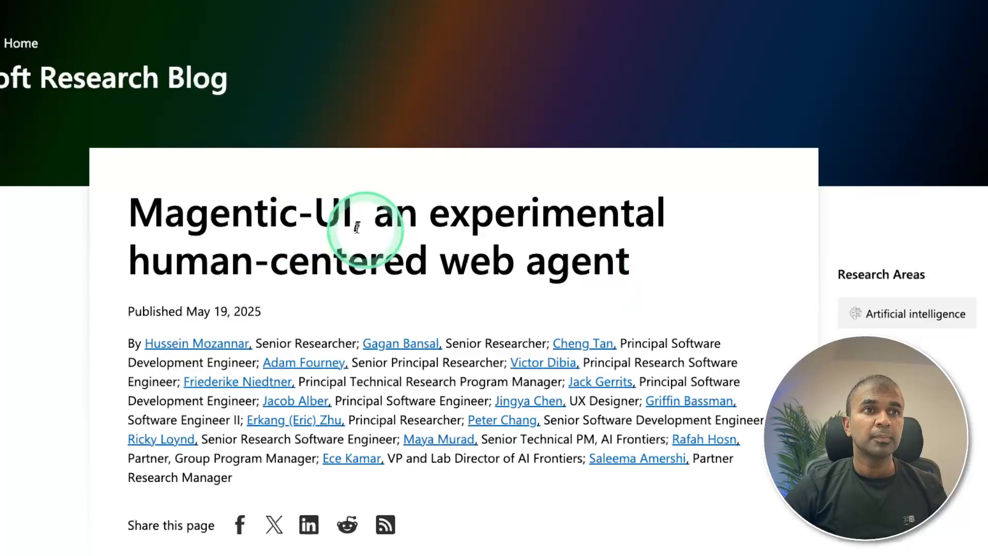
mouse_move(362, 249)
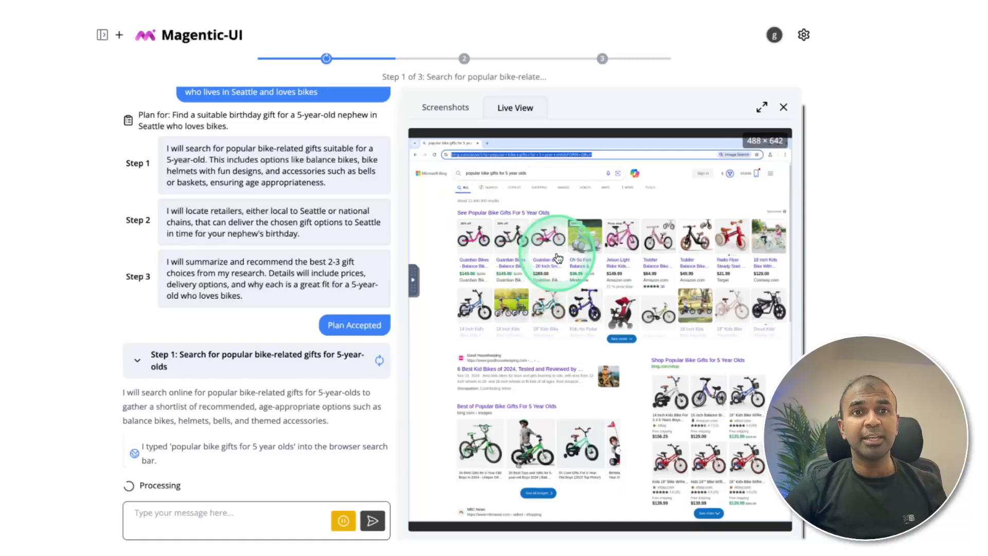
mouse_move(633, 271)
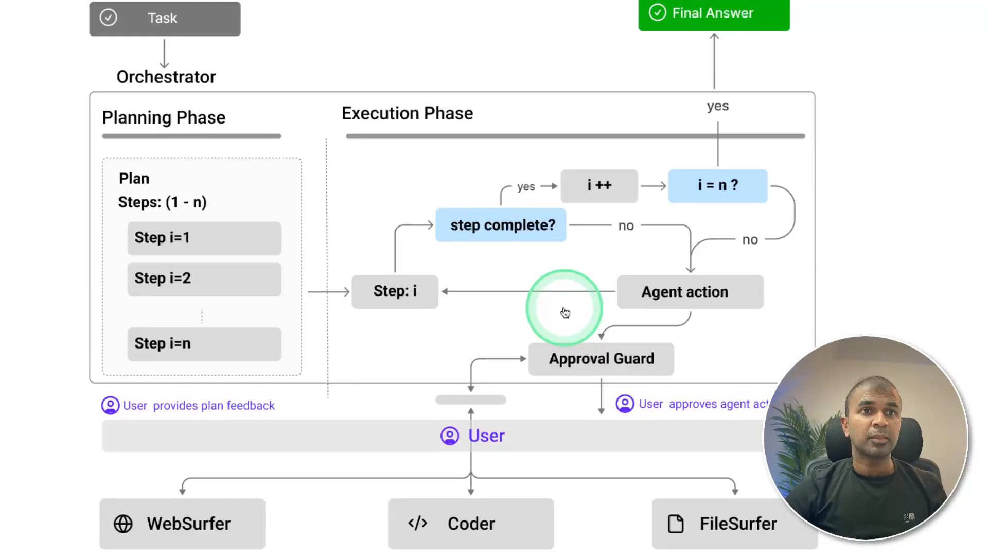
mouse_move(225, 405)
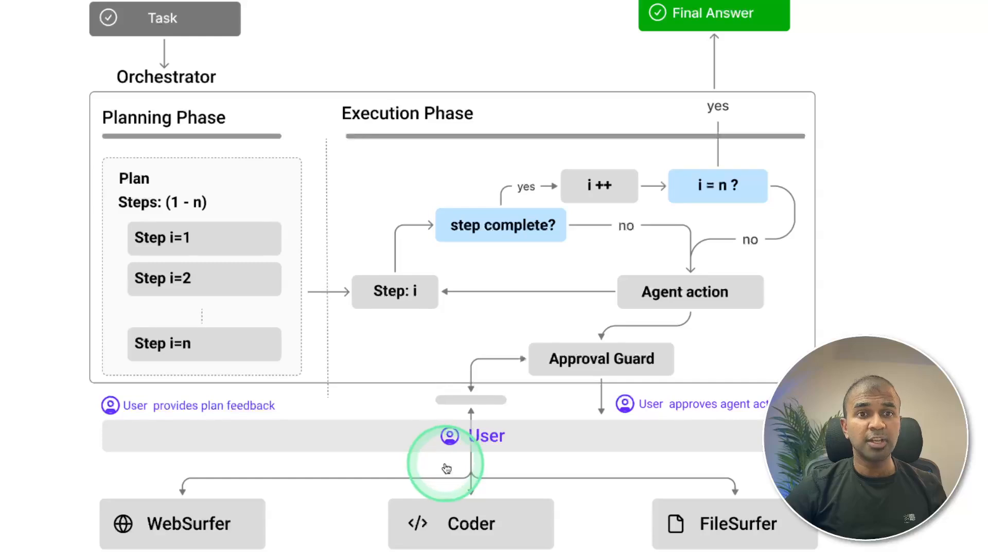
mouse_move(728, 490)
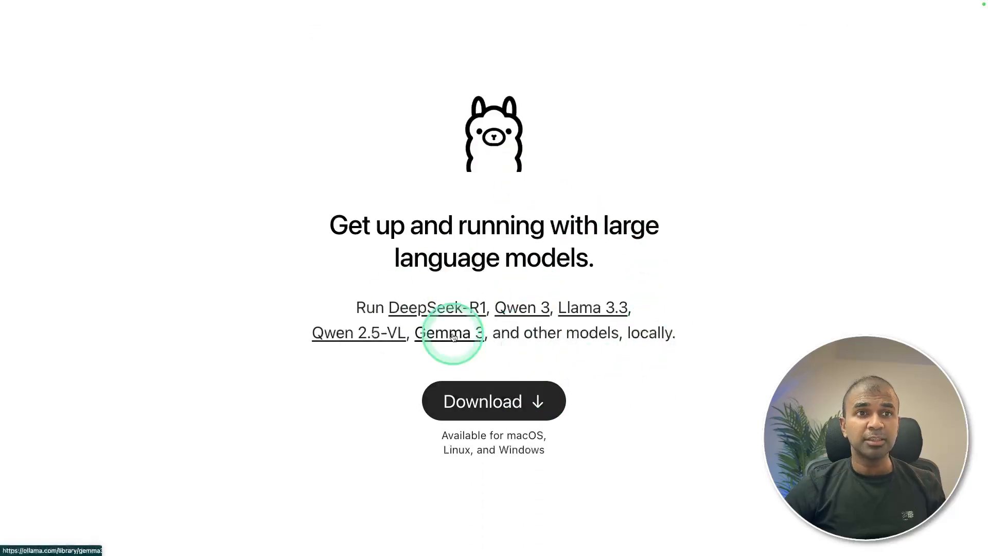
mouse_move(696, 334)
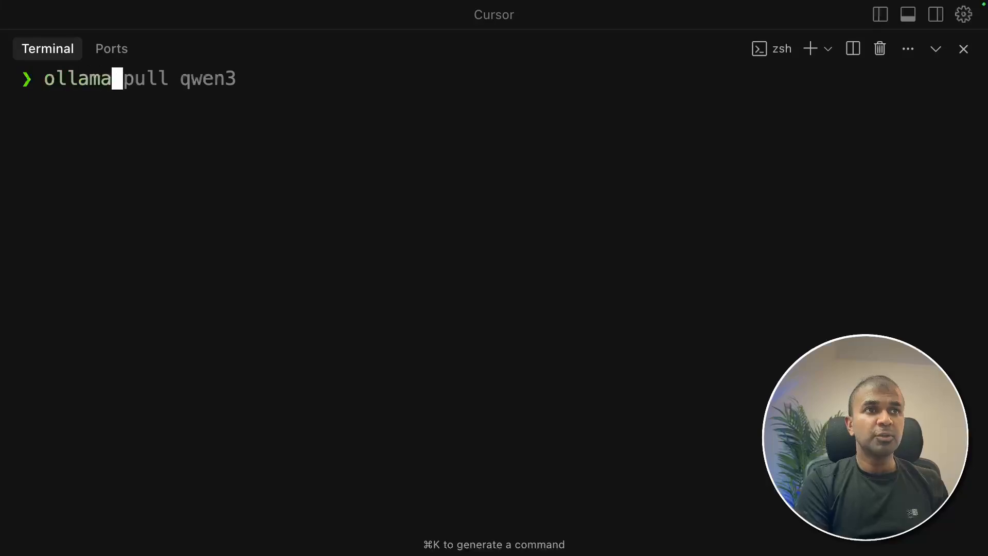
Step: Run 'ollama pull qwen3' to completion, then enter 'pip install "magentic-ui[ollama]"' at the prompt
click(638, 300)
text( pull qwen3)
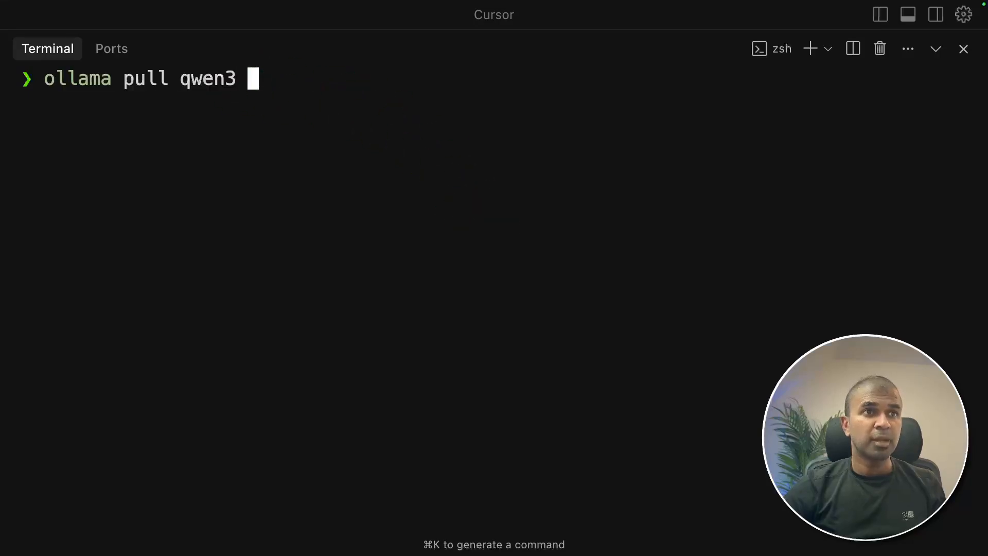
key(Return)
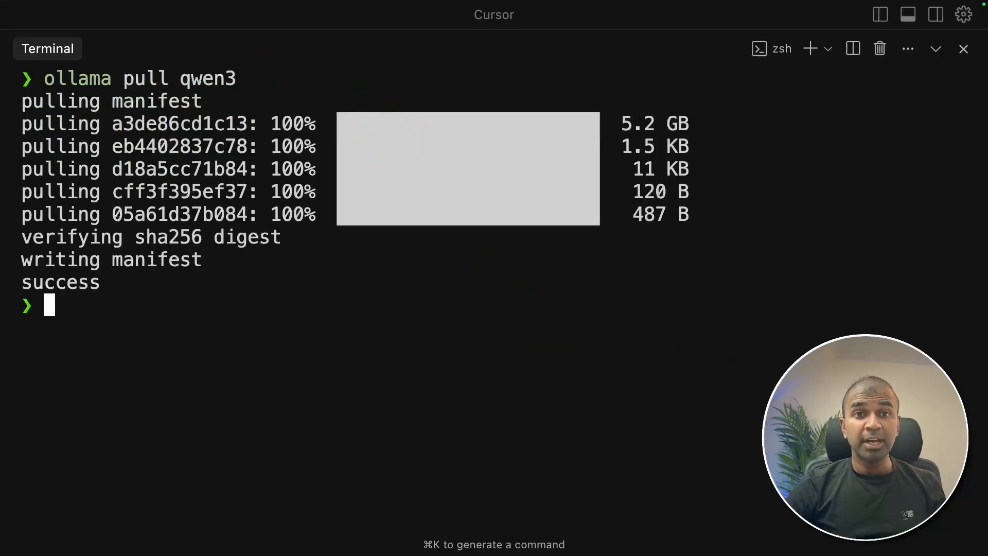
click(272, 204)
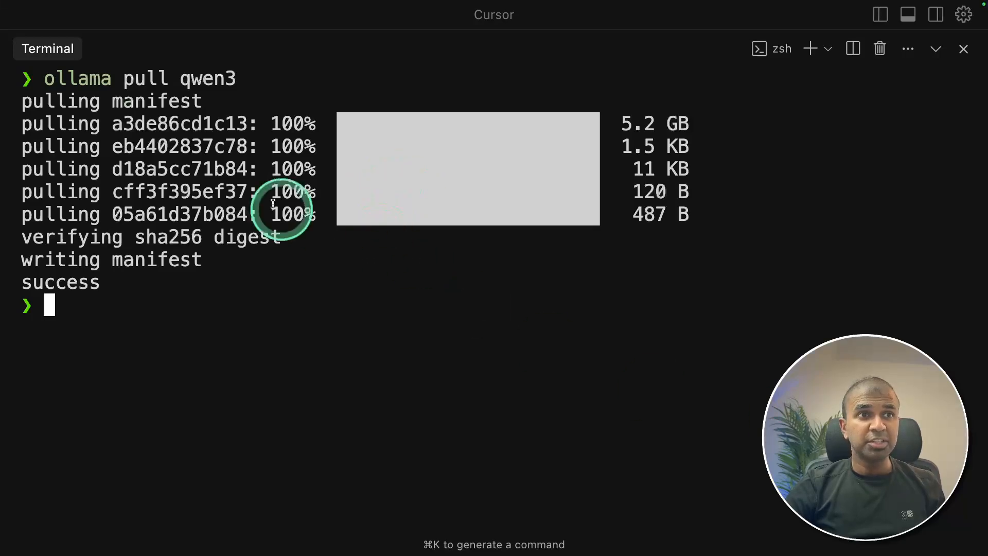
mouse_move(373, 193)
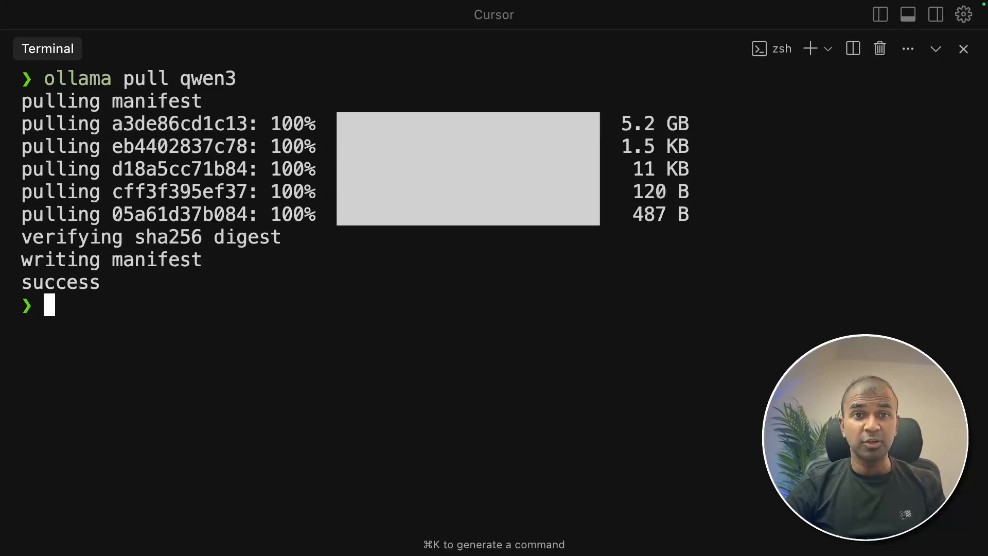
text(pip install "magentic-ui[ollama]")
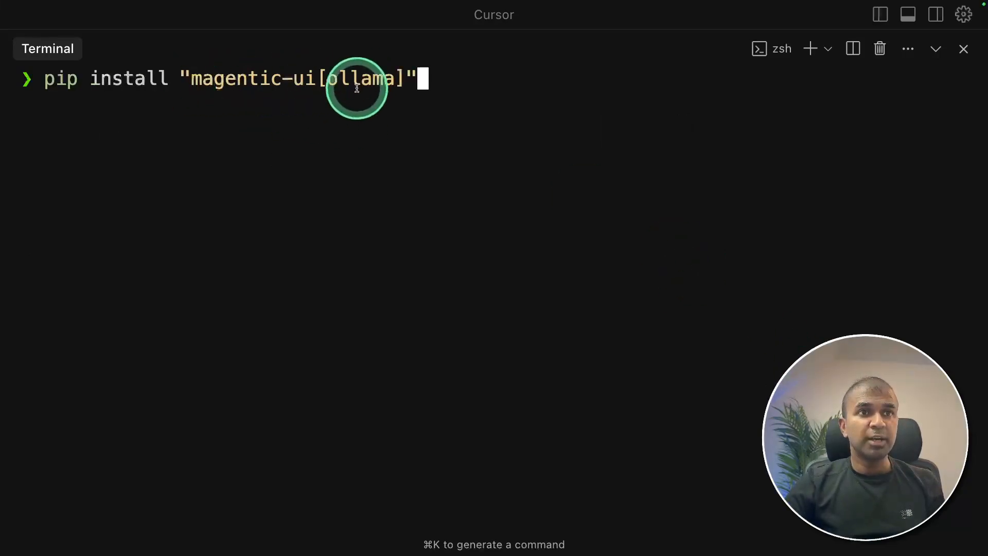
text(magentic ui --port 8081)
key(Return)
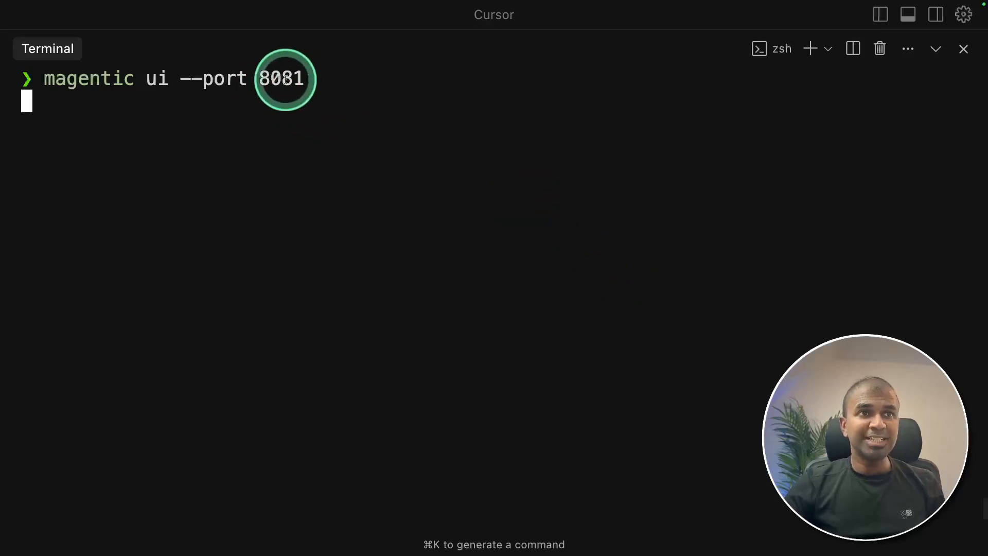
key(Return)
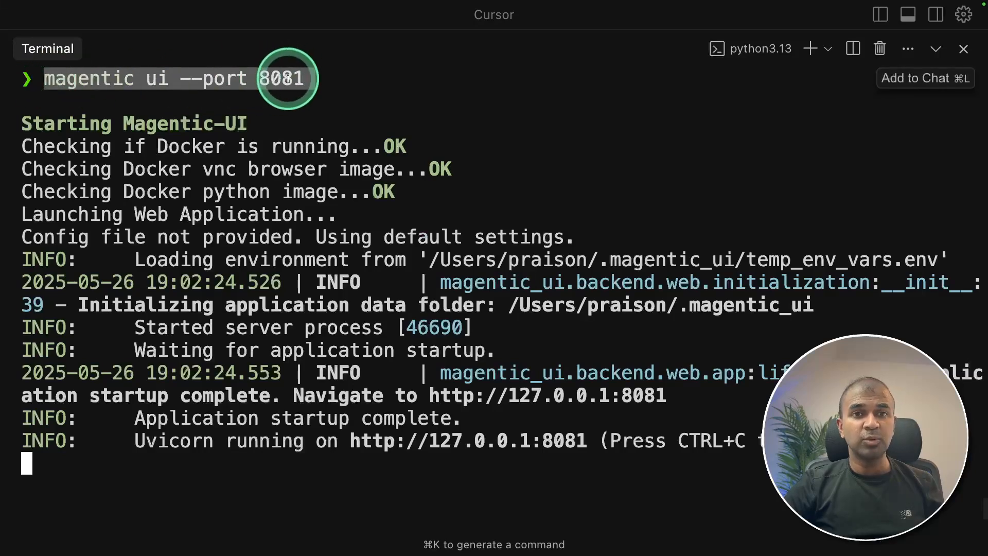
mouse_move(450, 346)
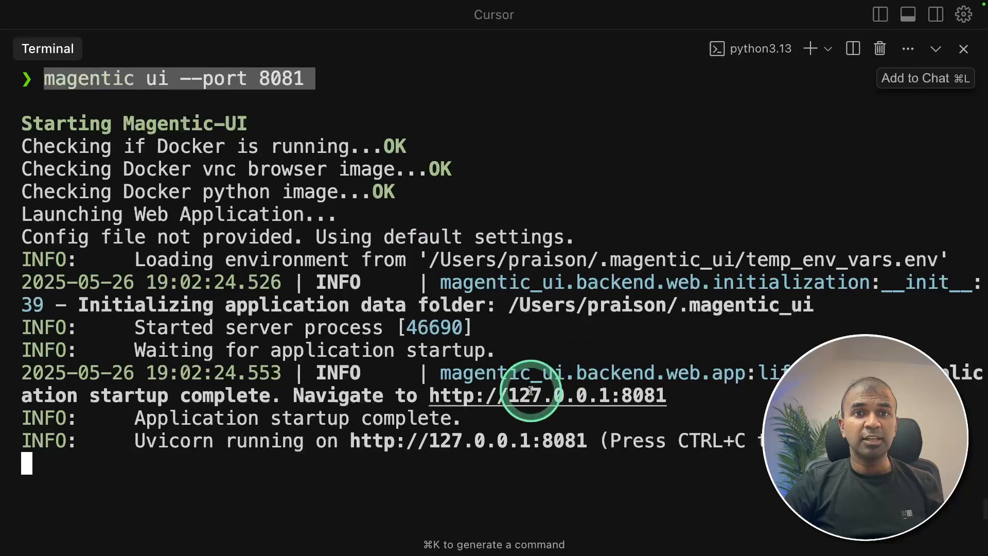
mouse_move(223, 449)
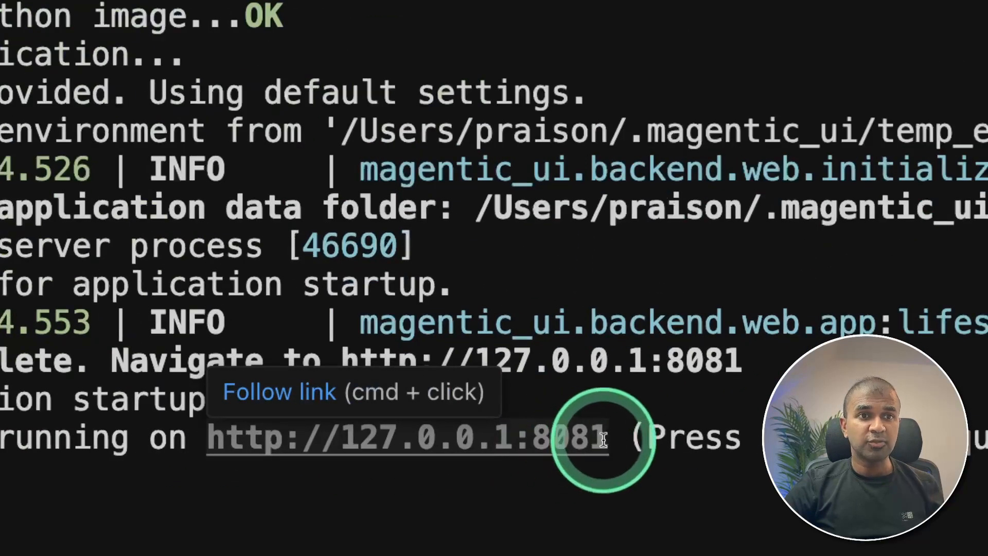
mouse_move(422, 436)
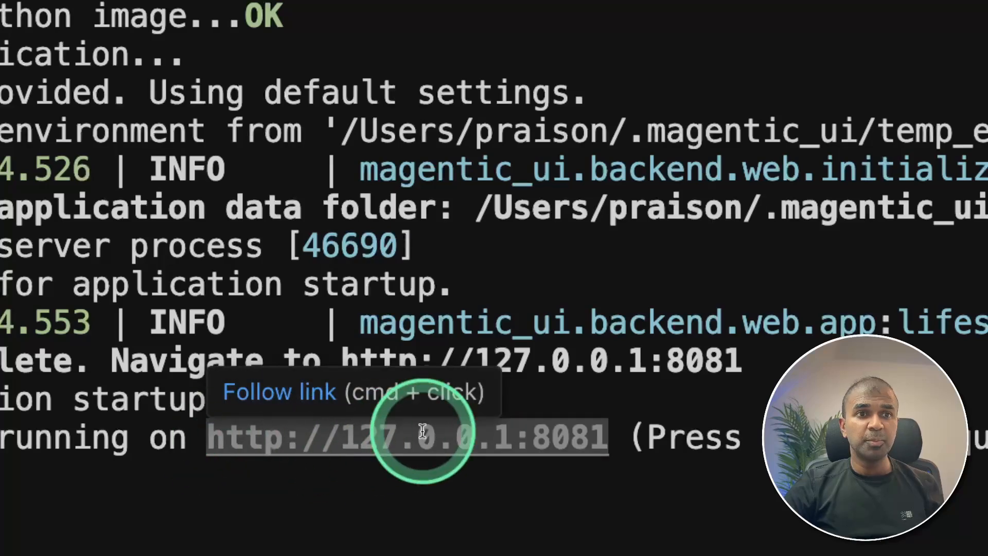
click(407, 436)
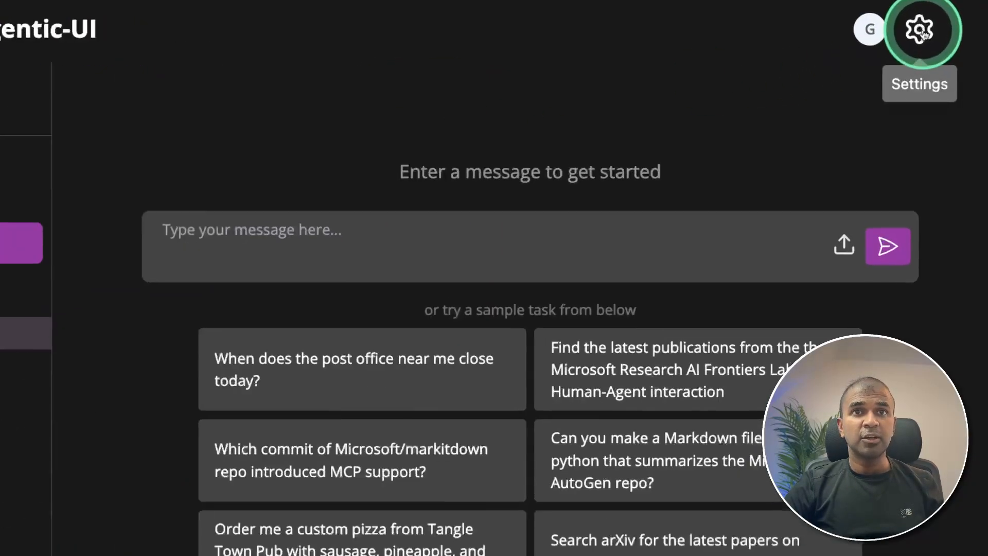
Step: Set Model Configuration to Ollama (Local) with model qwen3 and return to the chat start page
click(920, 29)
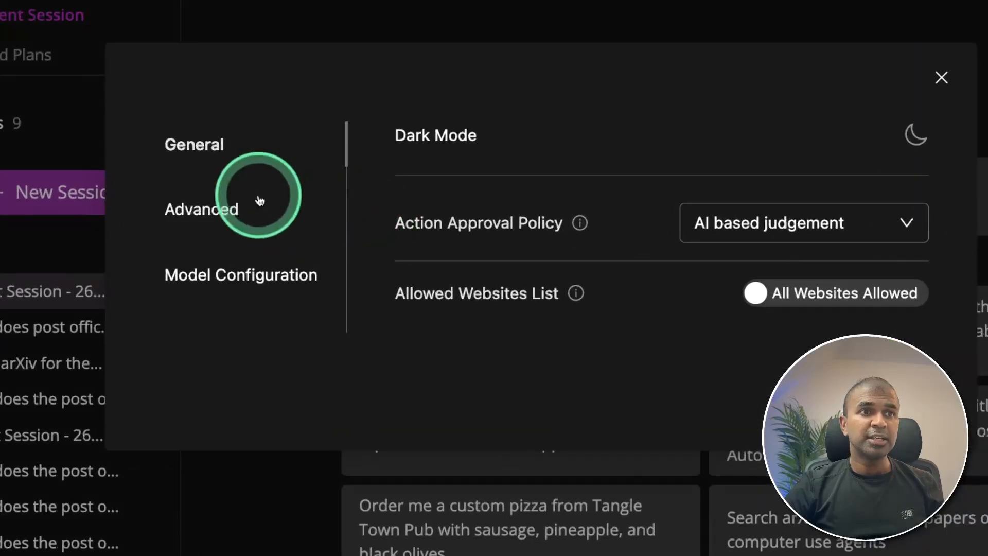
click(241, 274)
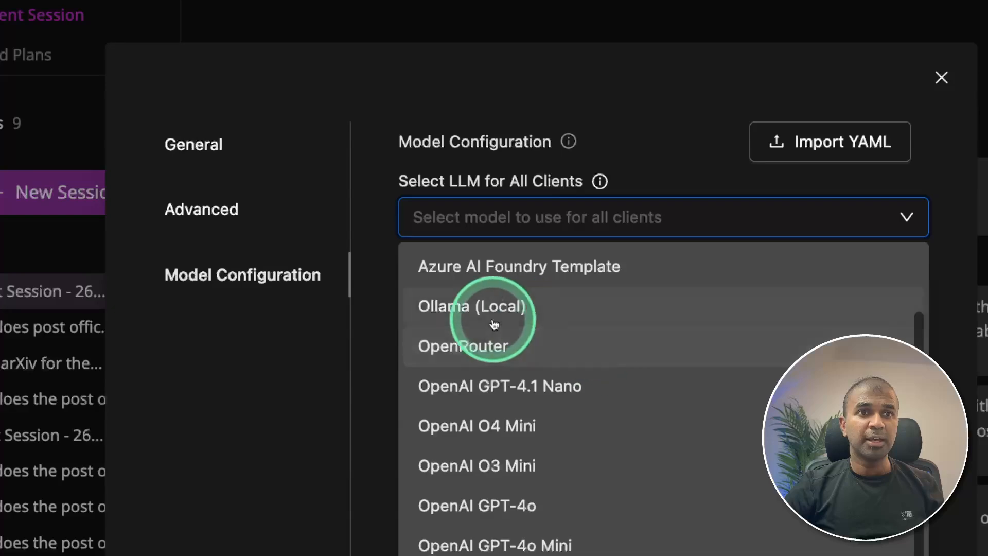
click(473, 307)
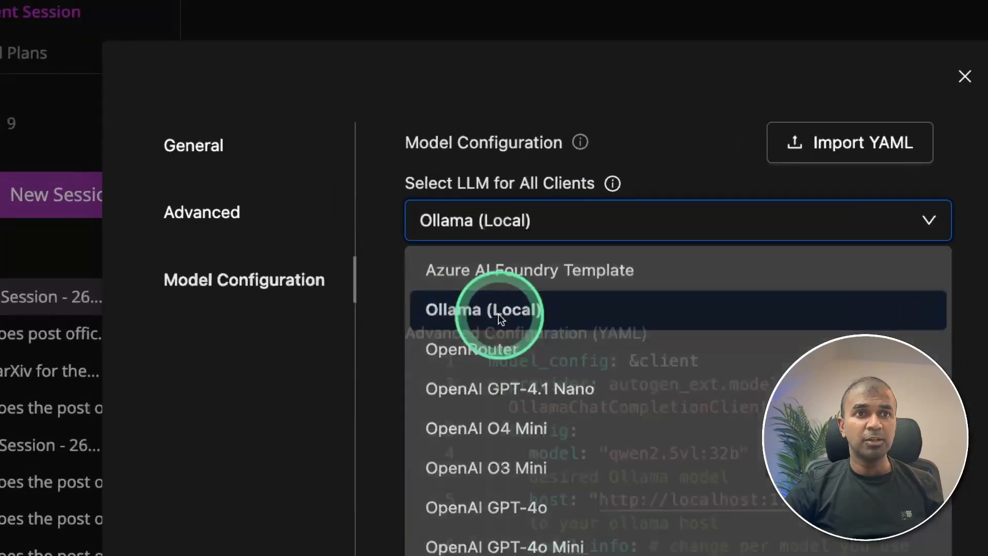
click(482, 310)
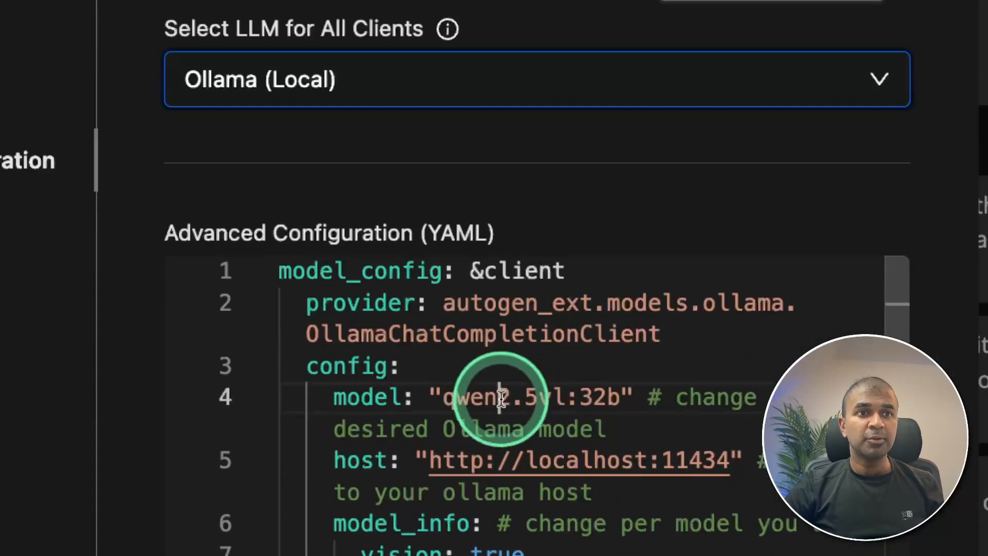
text(qwen3)
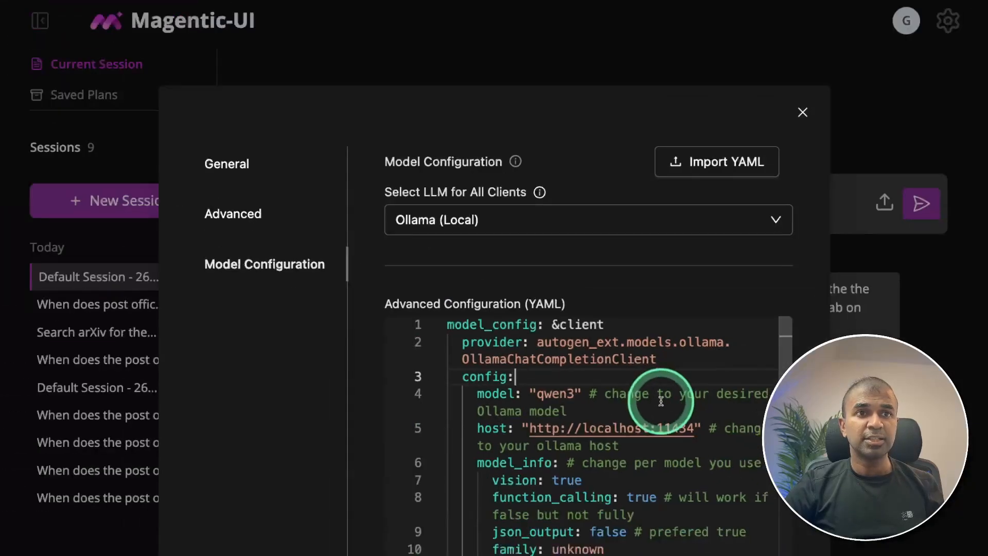
scroll(down, 3)
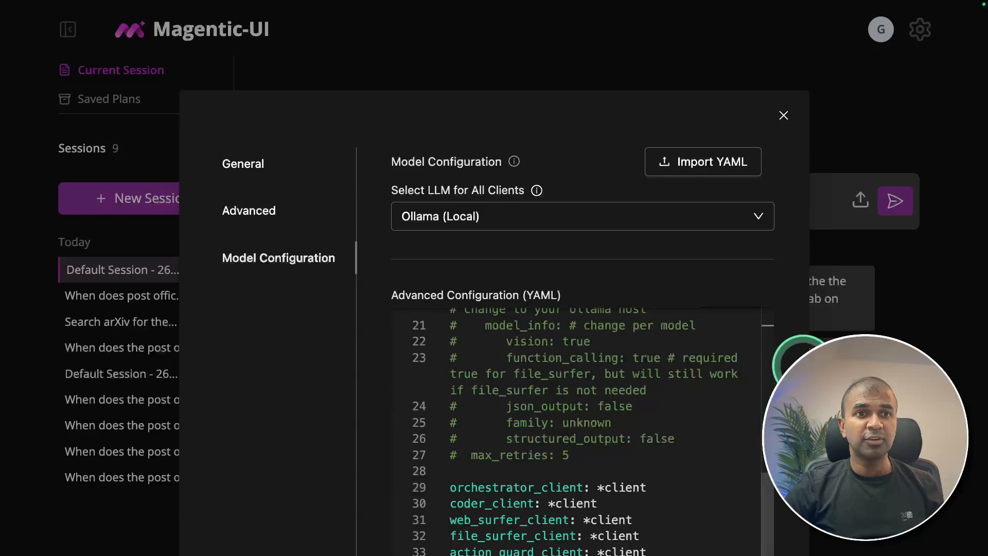
click(783, 115)
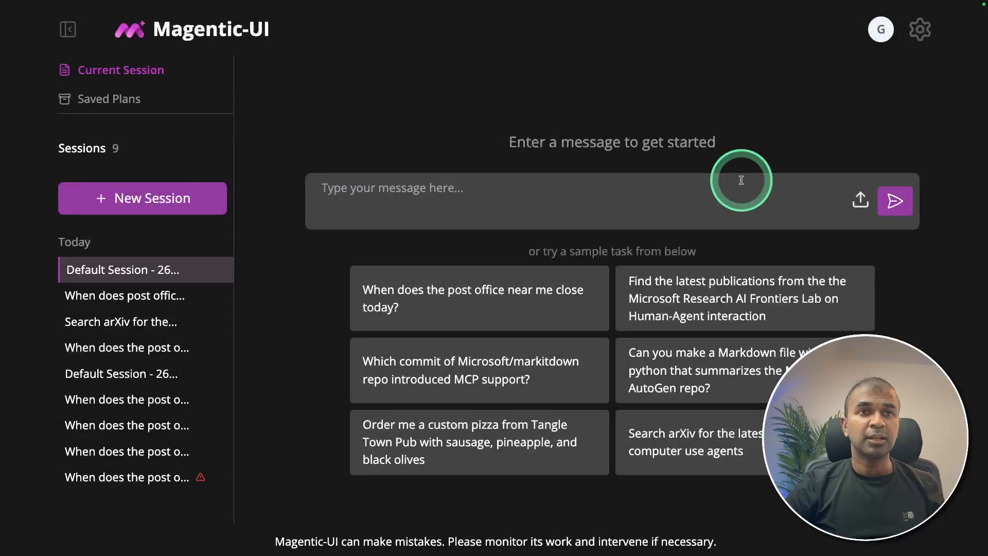
Step: Send the request 'List few Italian Restaurant' in London Bridge to the agent
text(List few Italian)
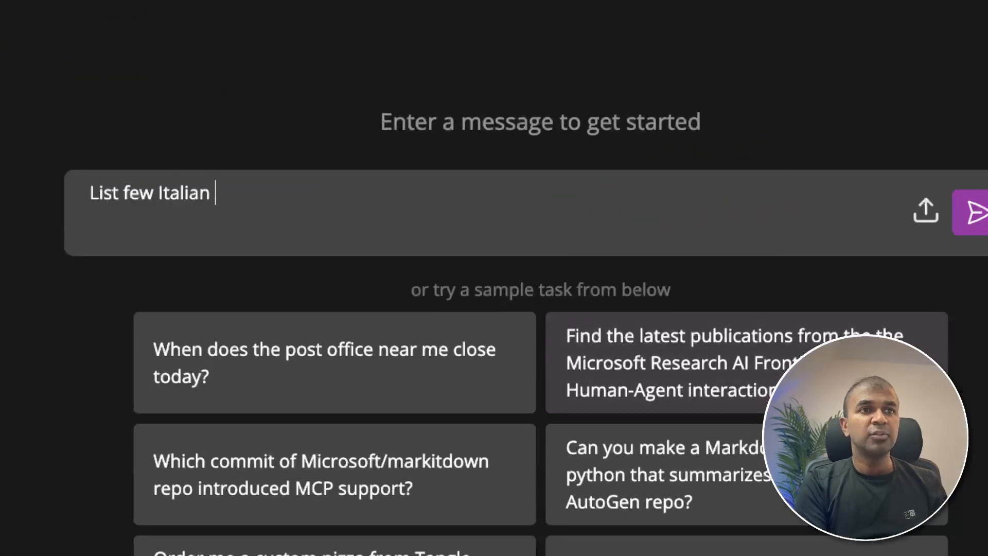
text(Restaurant)
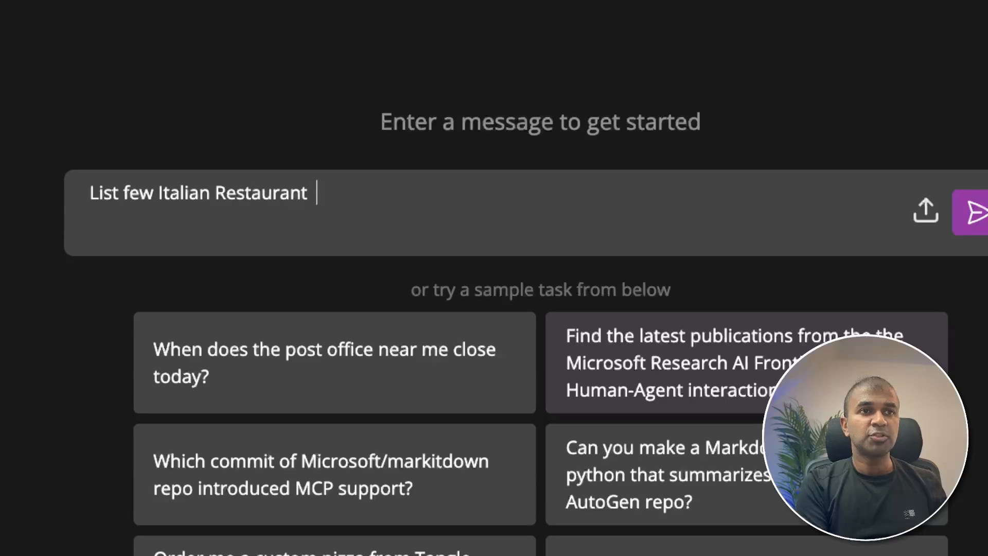
click(969, 211)
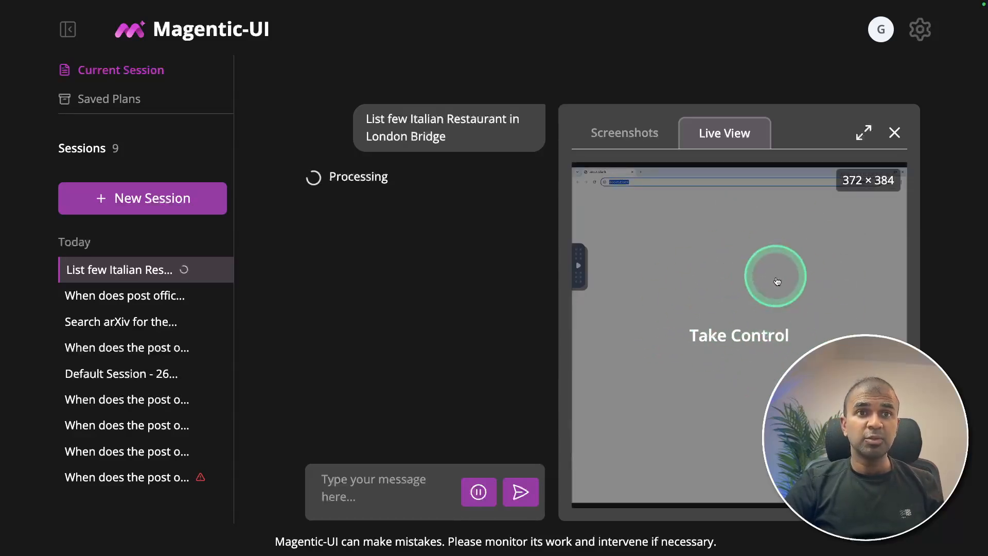
mouse_move(751, 338)
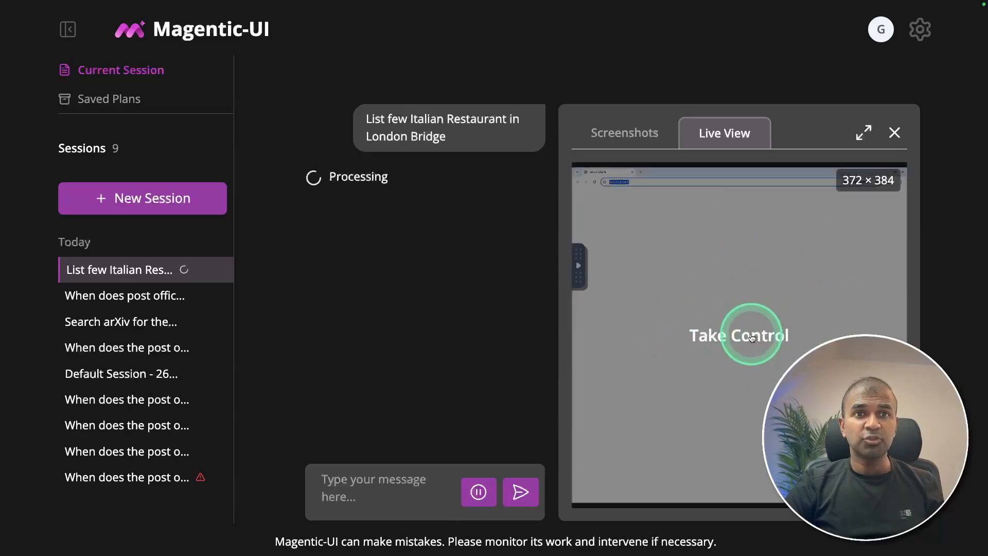
Step: Take control of the live browser, then give control back to Magentic-UI
click(748, 335)
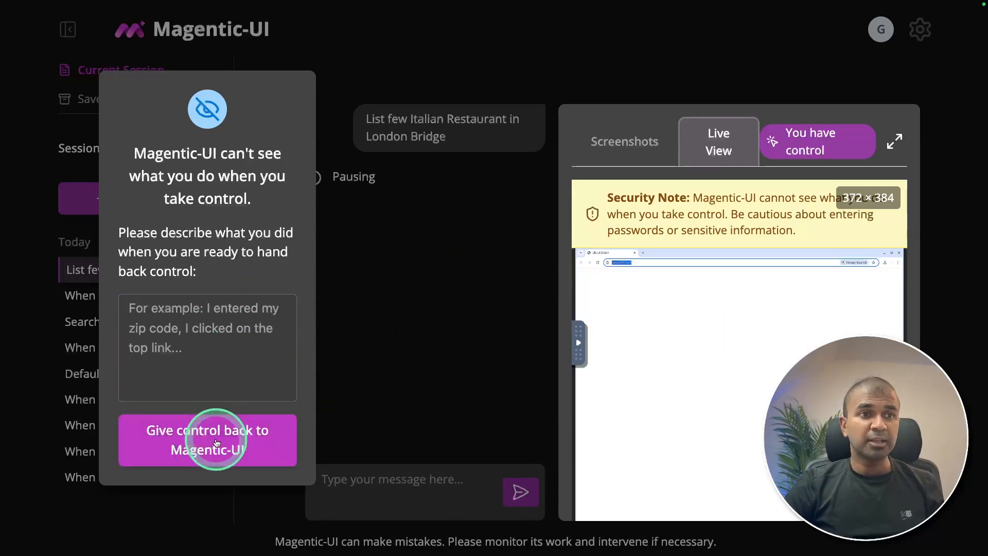
click(207, 439)
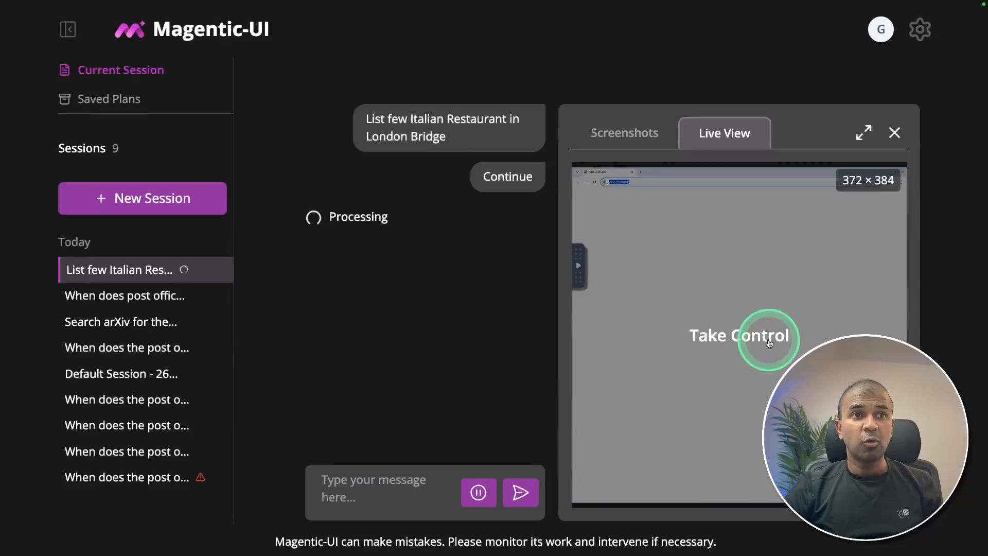
click(739, 335)
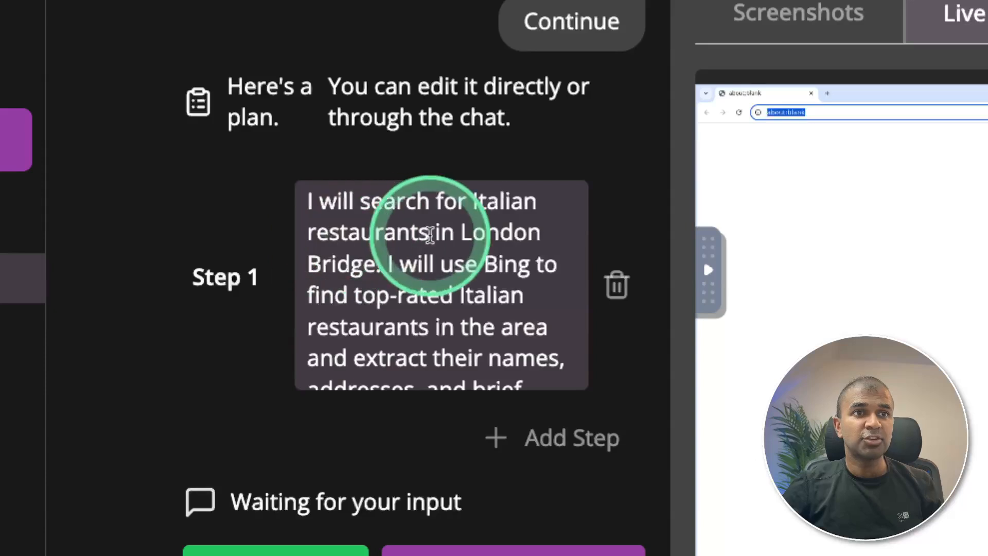
Step: Review and accept the one-step Bing search plan for London Bridge Italian restaurants
scroll(down, 3)
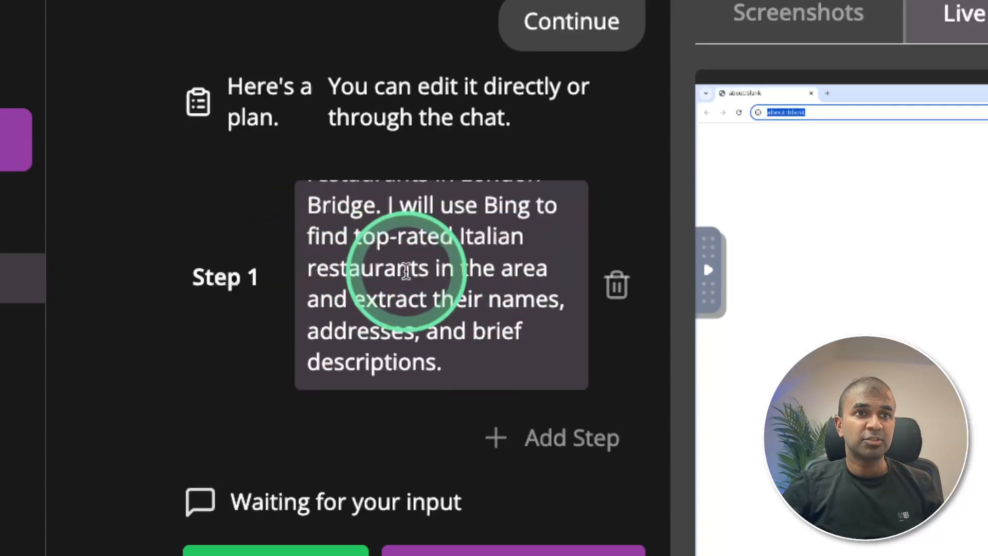
scroll(down, 3)
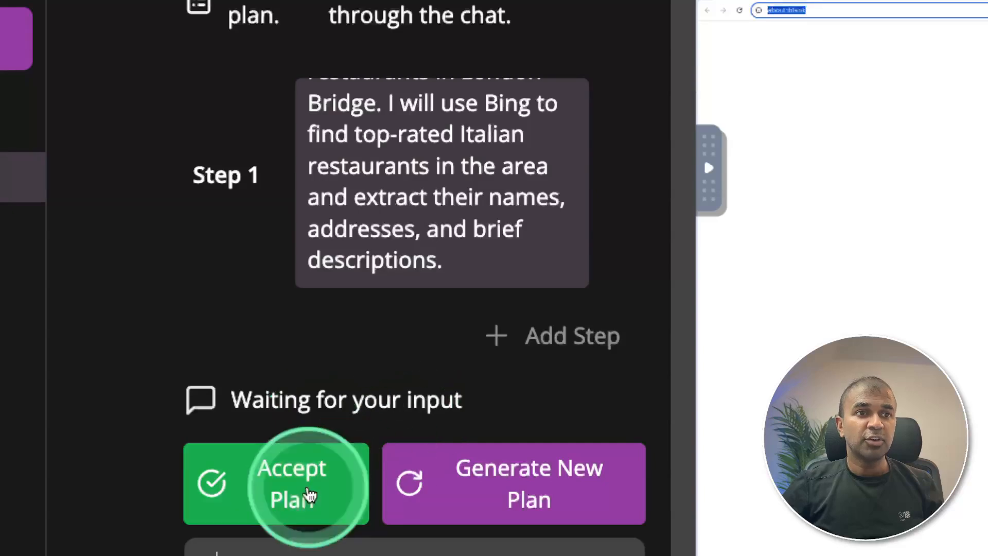
click(291, 482)
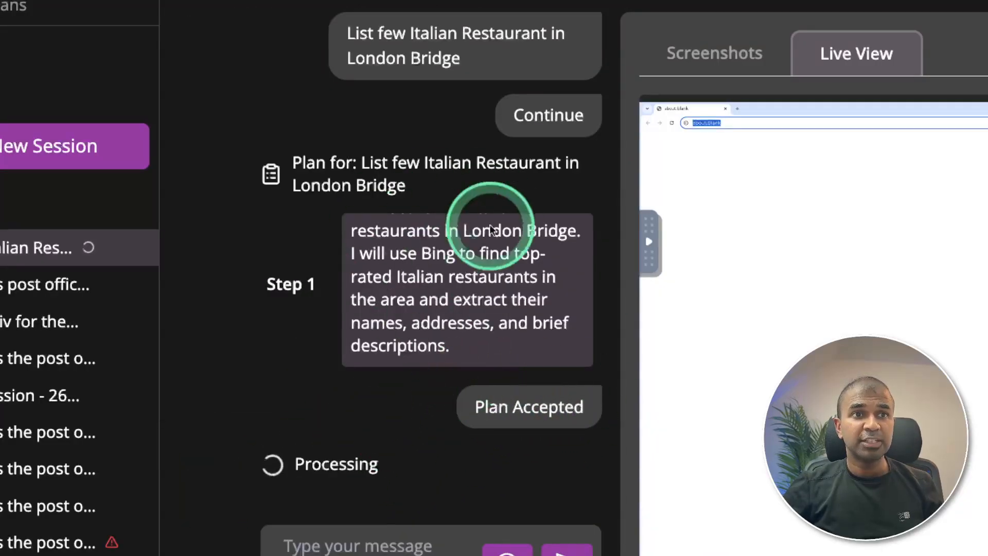
scroll(down, 3)
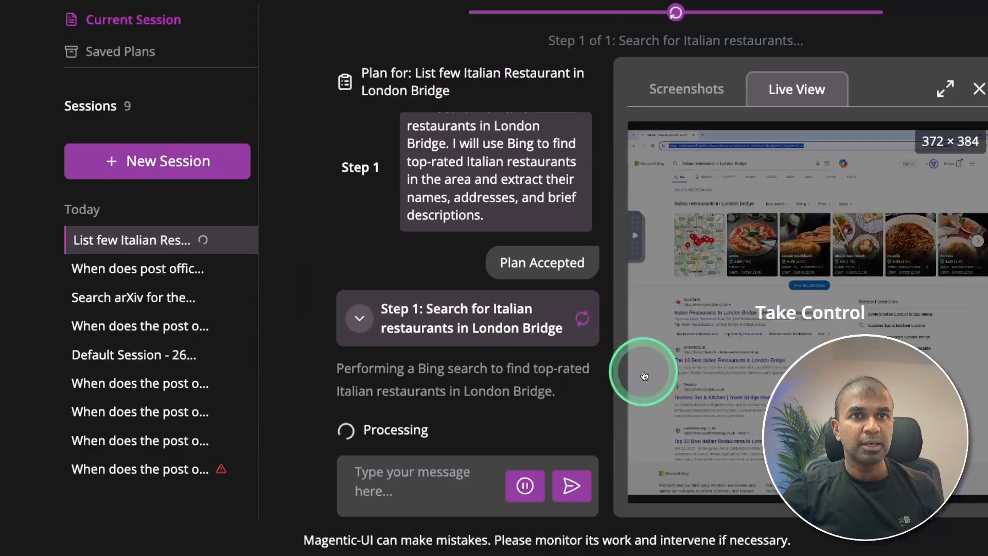
Step: View the Screenshots of the Bing search and review the revised two-step plan
click(944, 88)
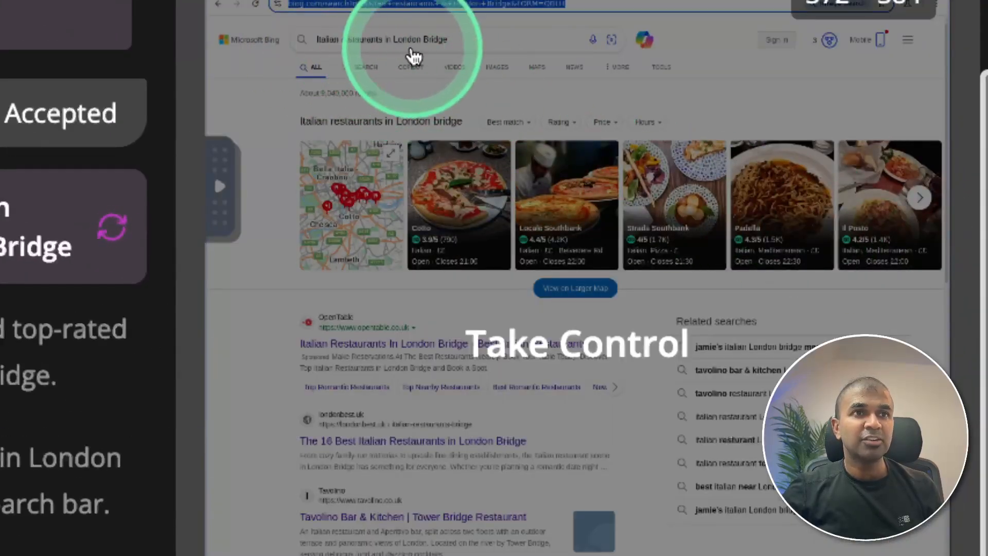
mouse_move(453, 330)
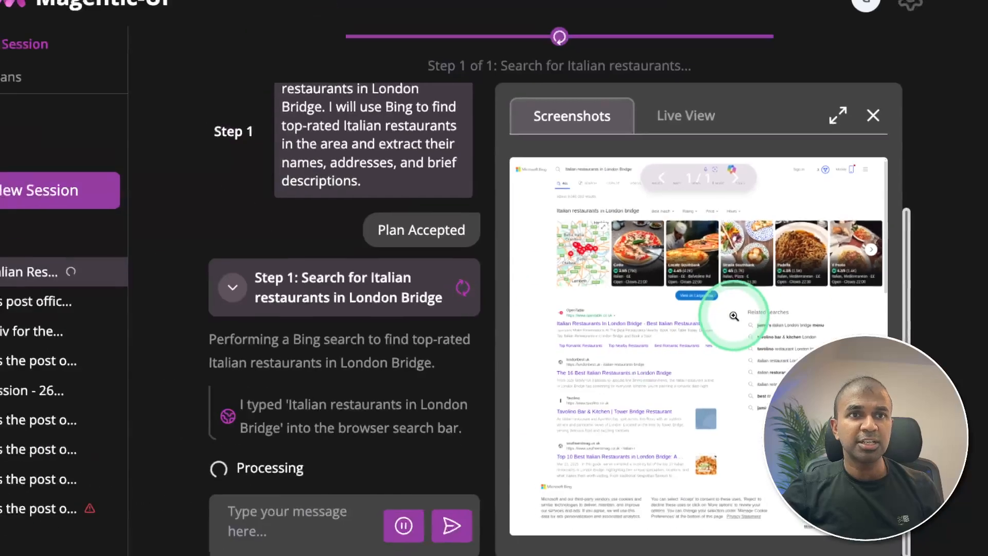
click(27, 25)
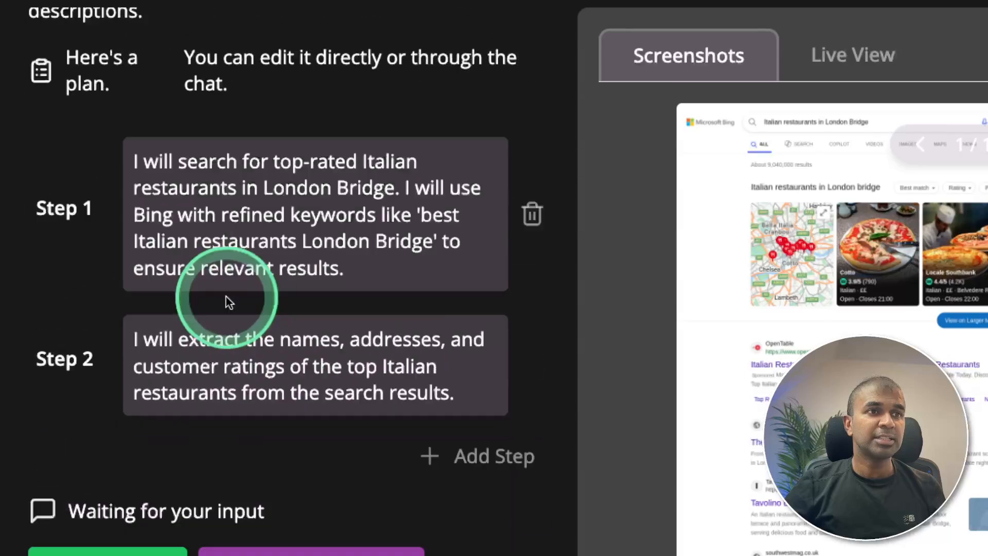
scroll(down, 3)
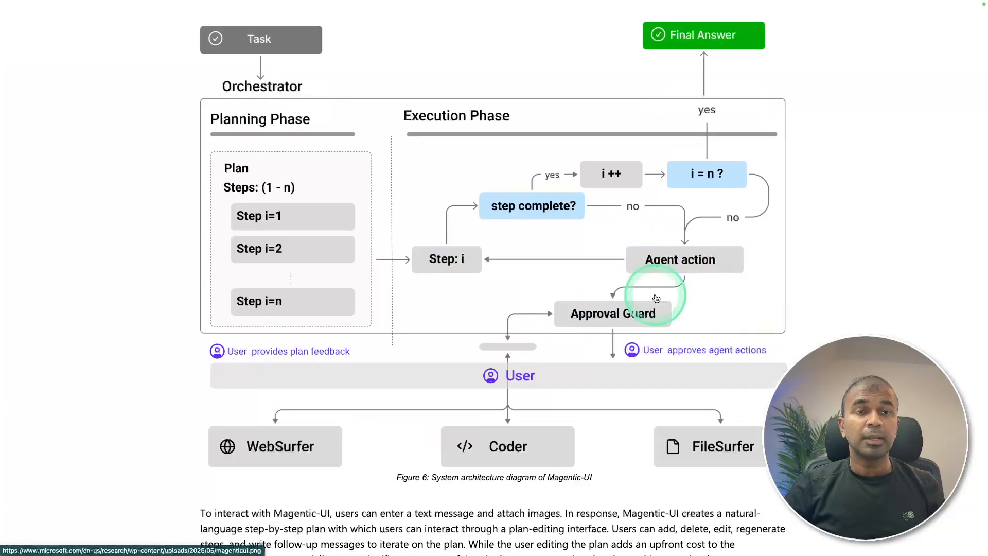
mouse_move(482, 164)
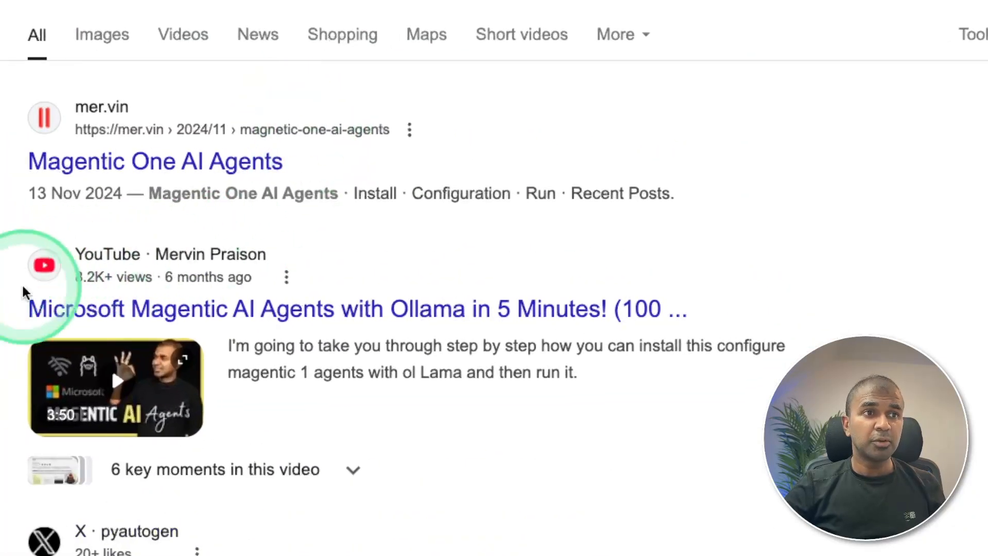
mouse_move(413, 308)
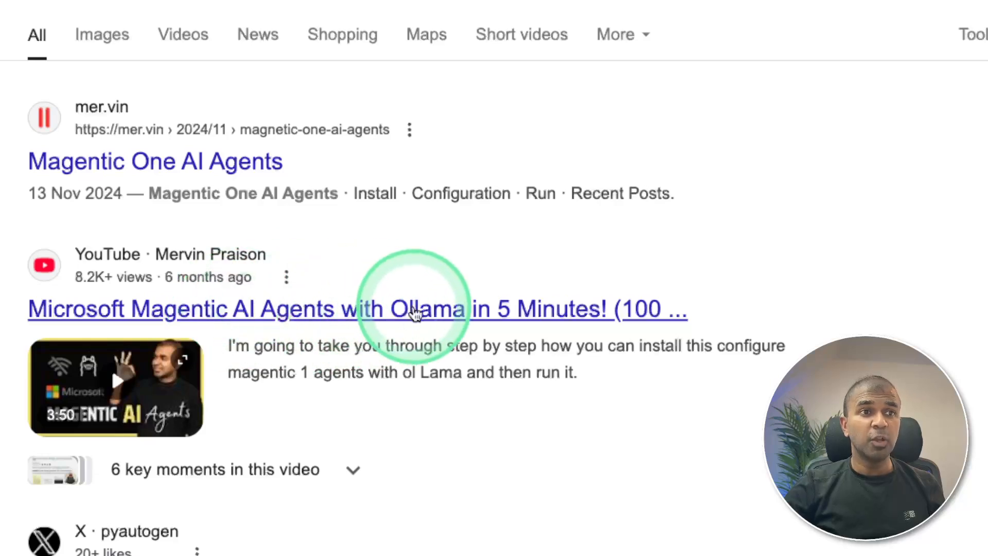
mouse_move(183, 287)
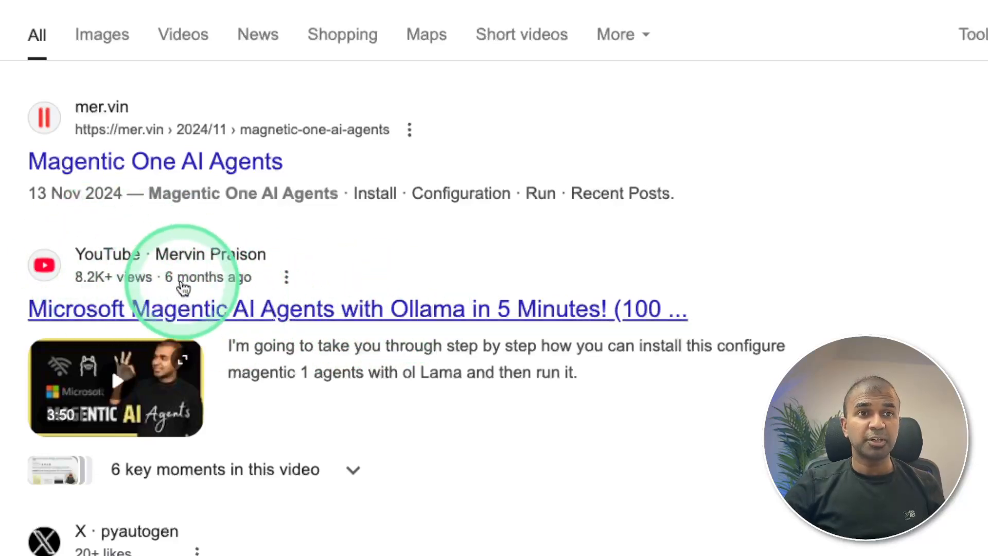